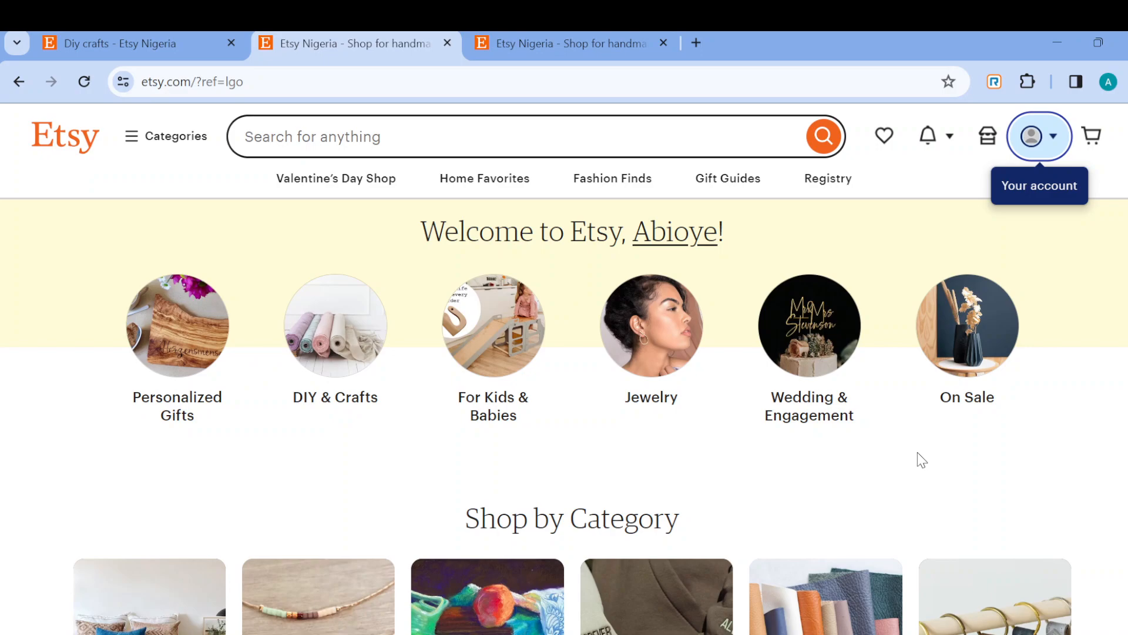
pyautogui.moveTo(741, 465)
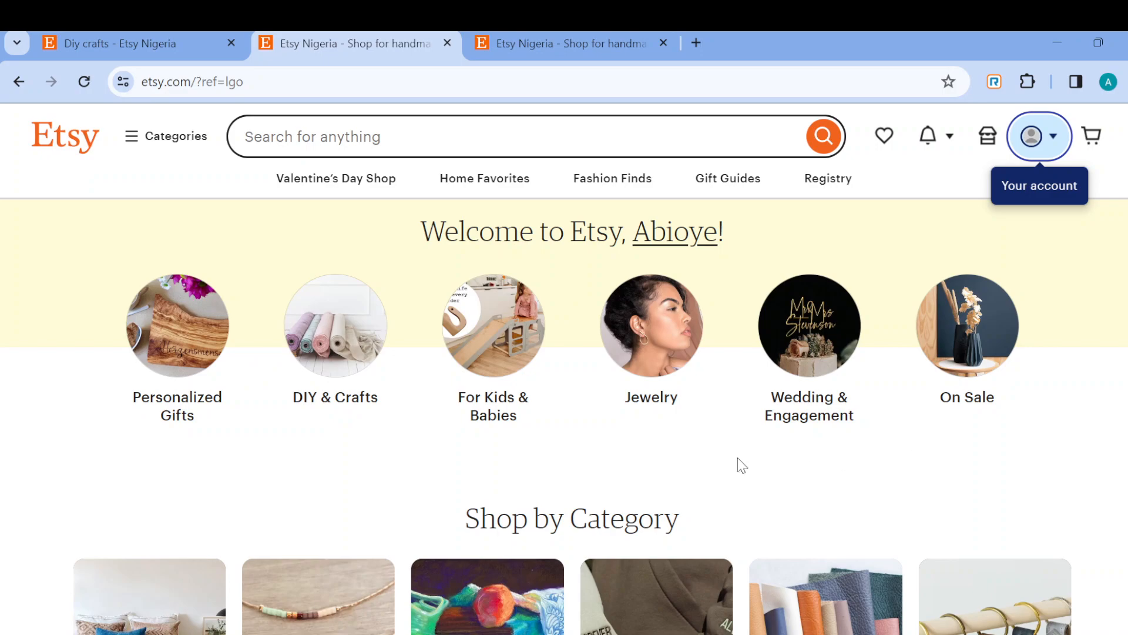
pyautogui.moveTo(996, 500)
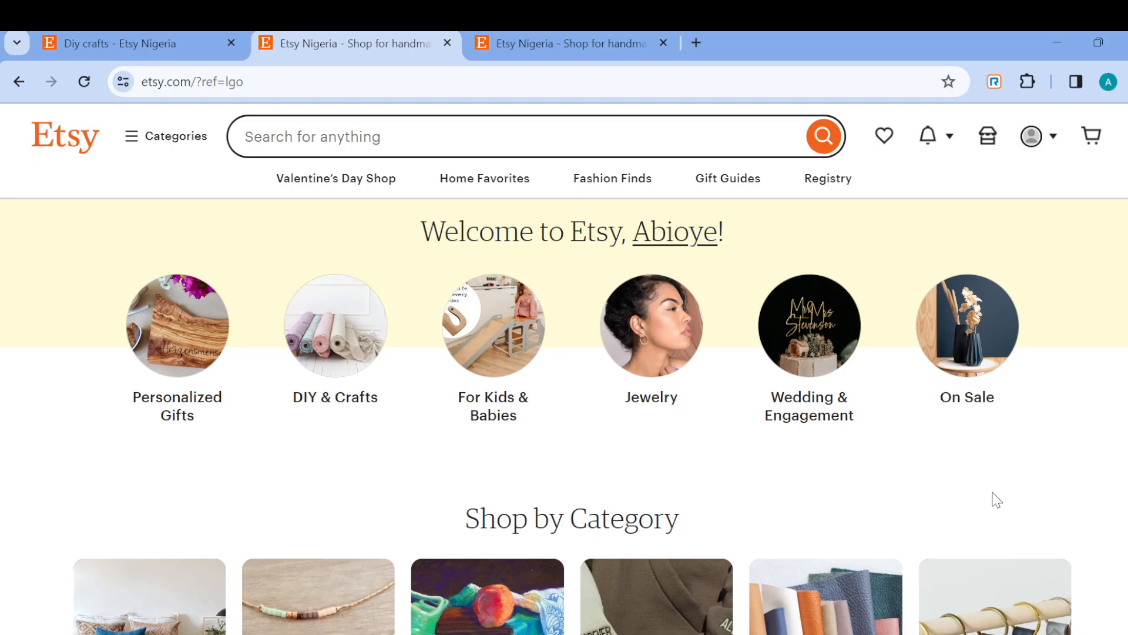
pyautogui.moveTo(884, 135)
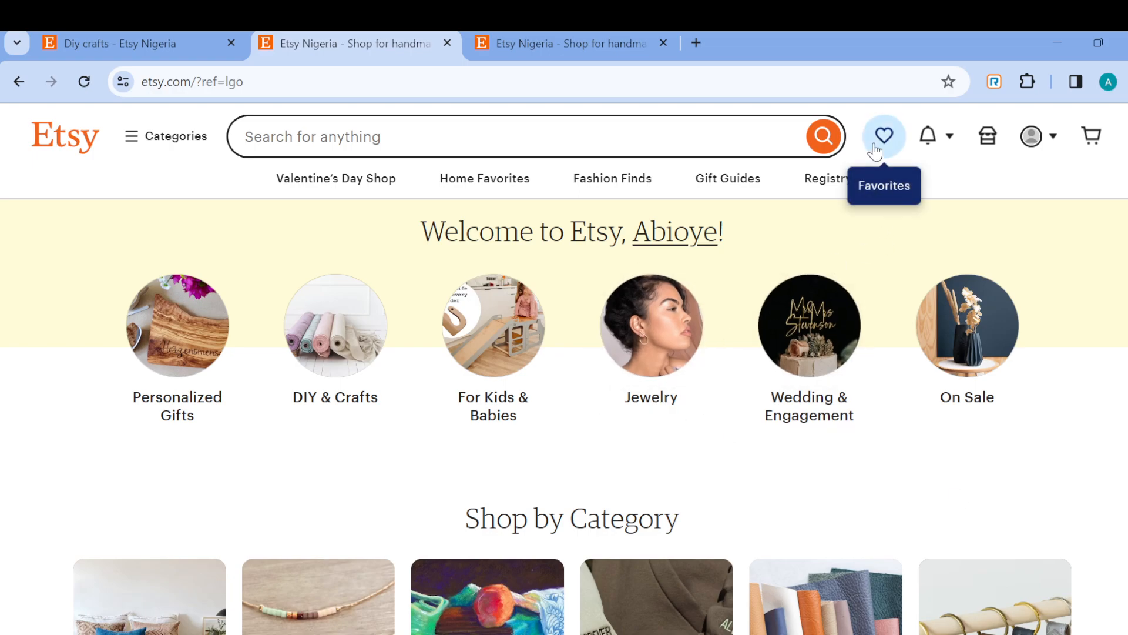
pyautogui.moveTo(929, 135)
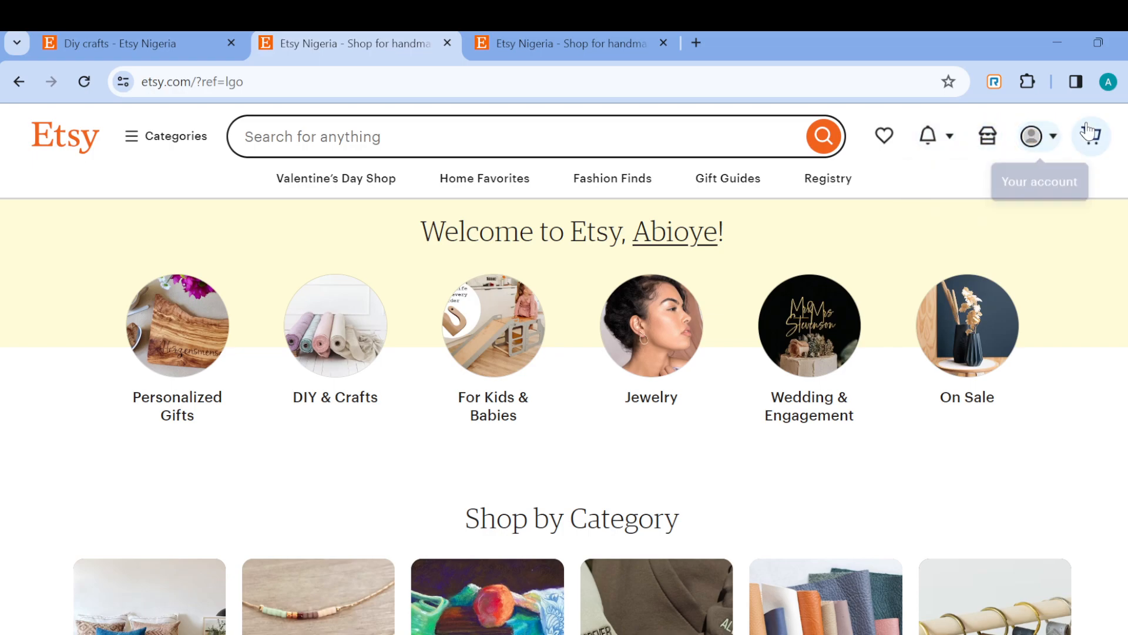
pyautogui.moveTo(1090, 136)
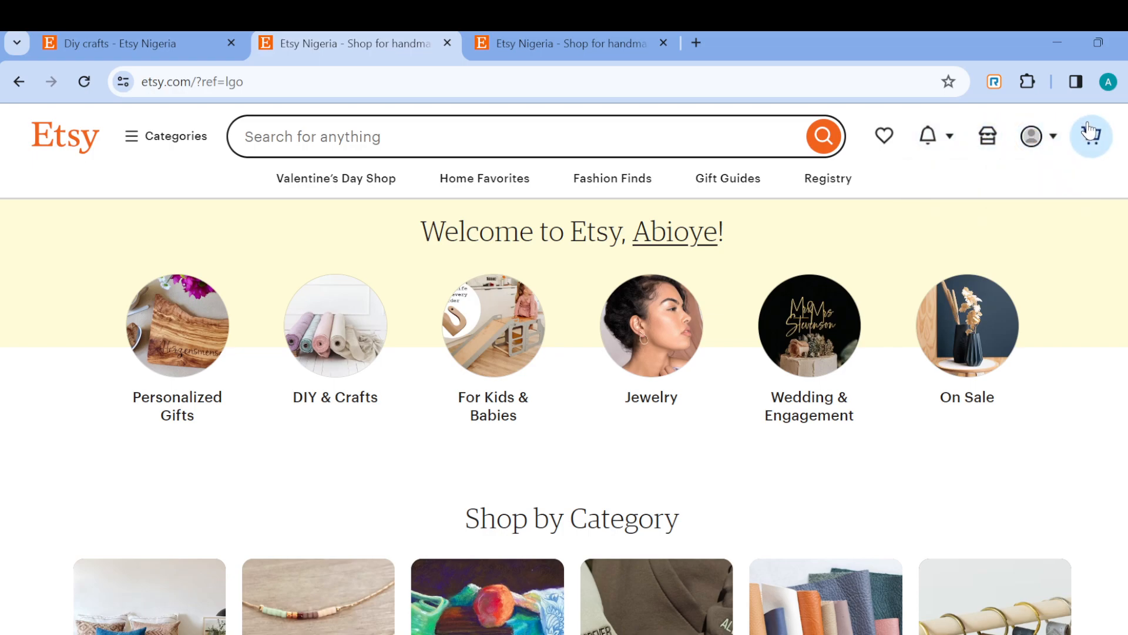
pyautogui.moveTo(987, 135)
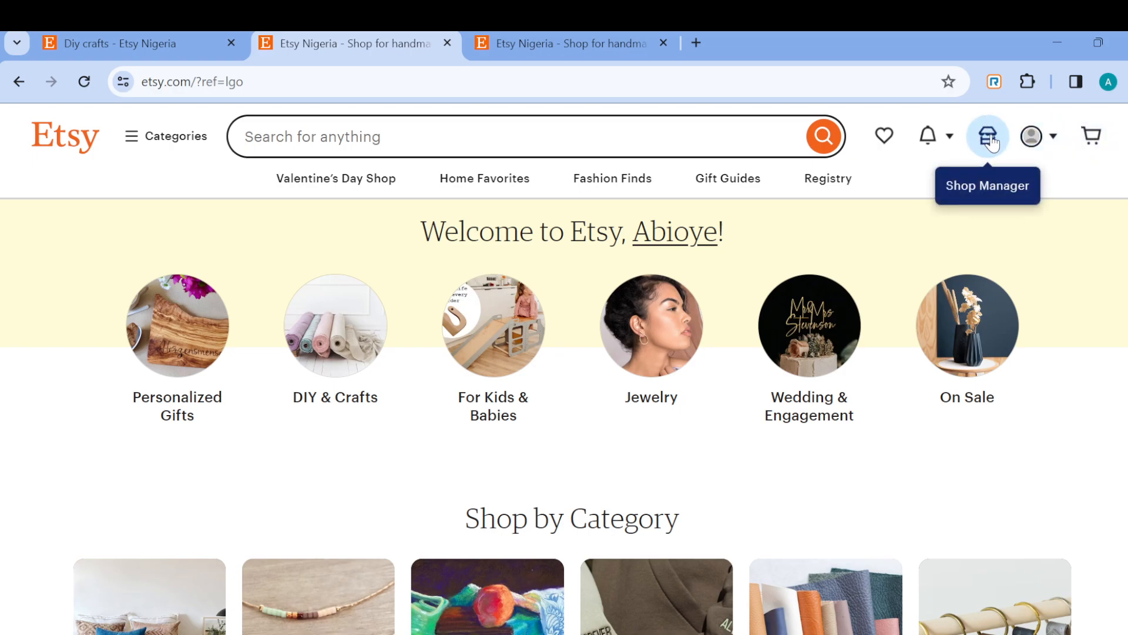
pyautogui.moveTo(994, 144)
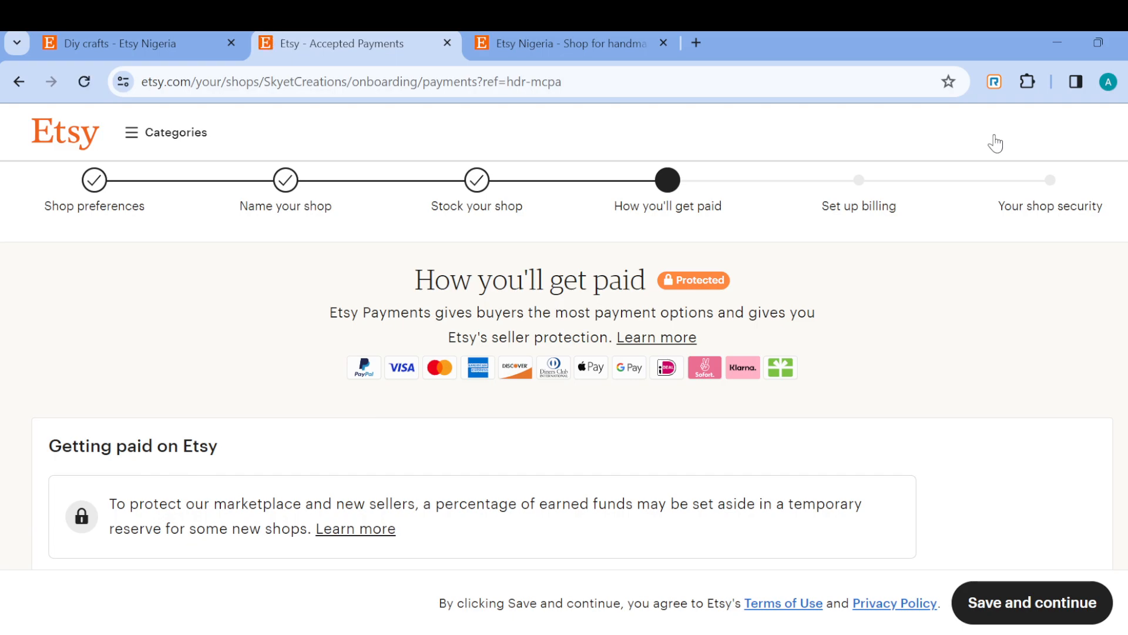
pyautogui.moveTo(488, 329)
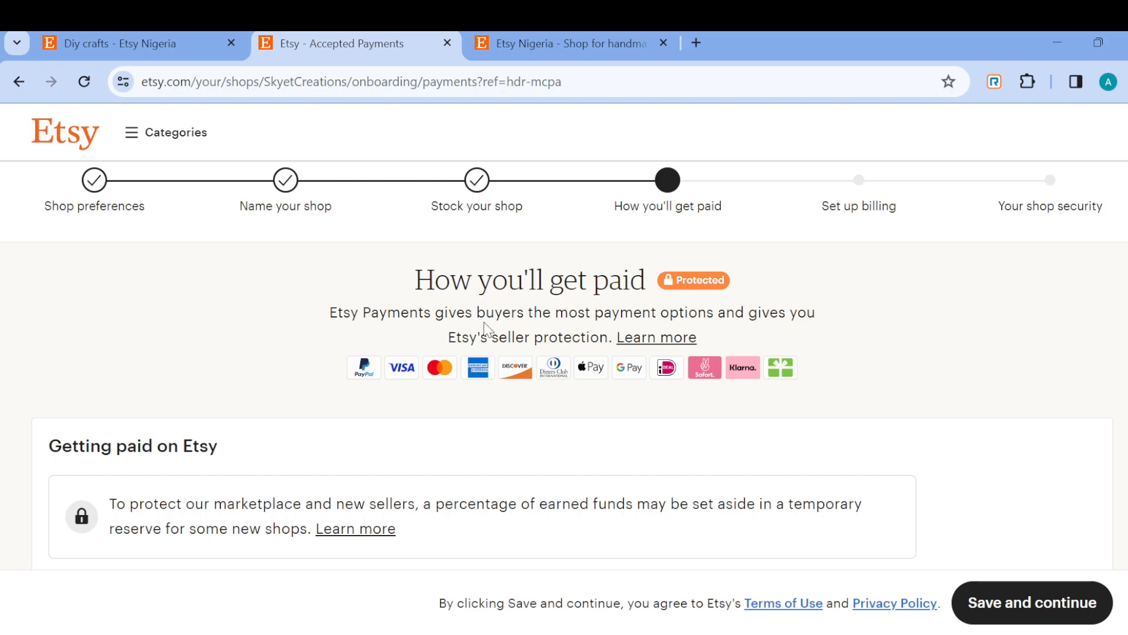
pyautogui.moveTo(674, 463)
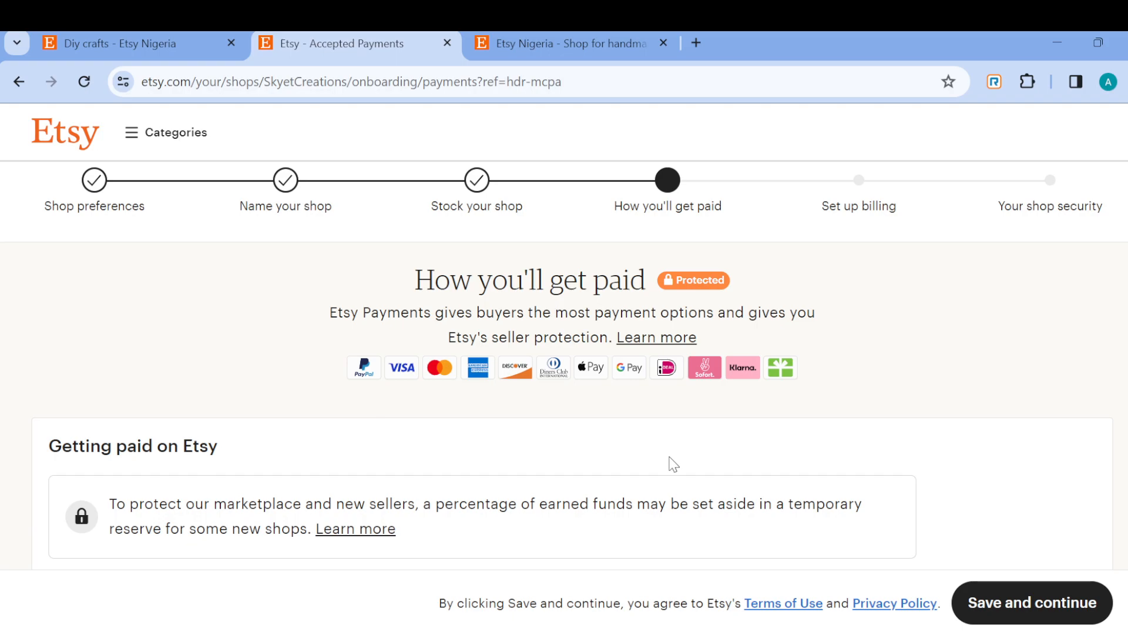
pyautogui.moveTo(376, 439)
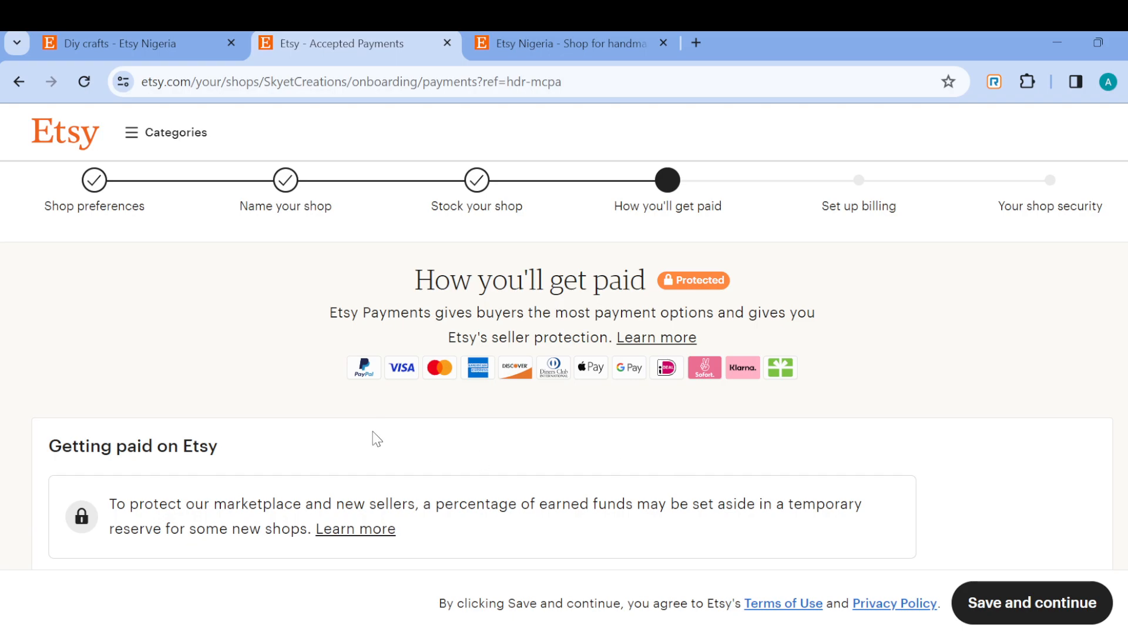
pyautogui.moveTo(137, 308)
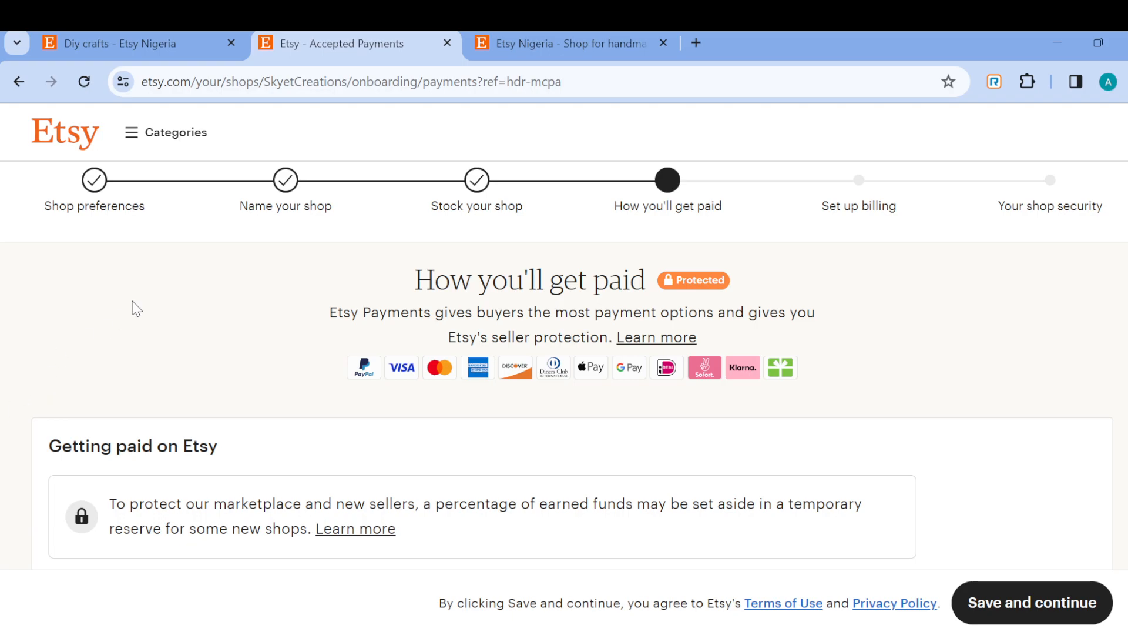
pyautogui.moveTo(329, 188)
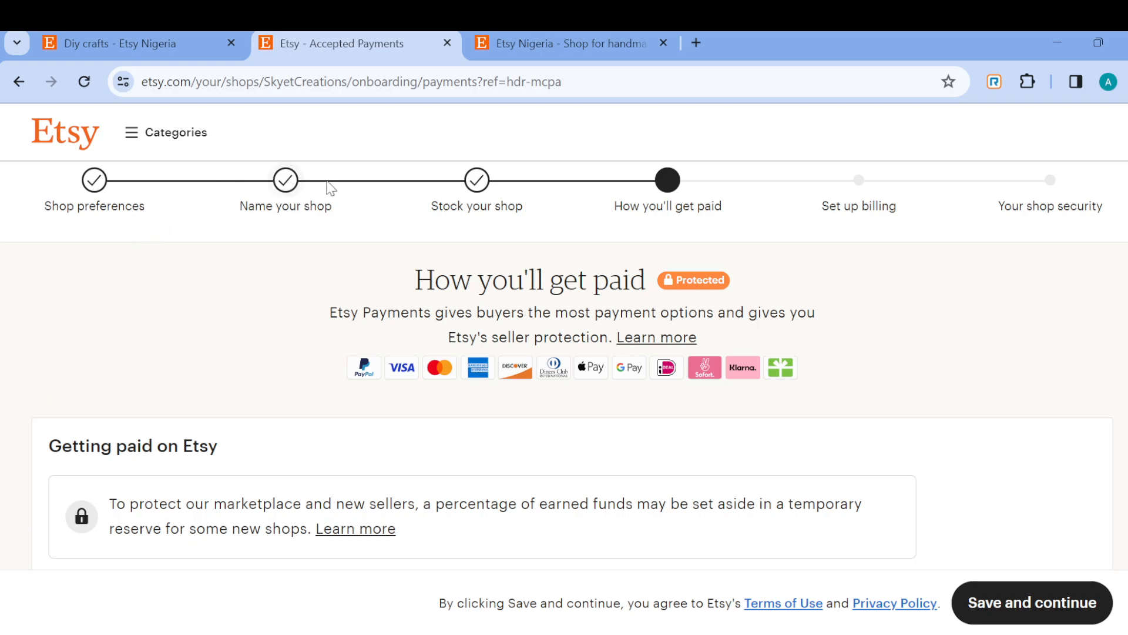
pyautogui.moveTo(752, 128)
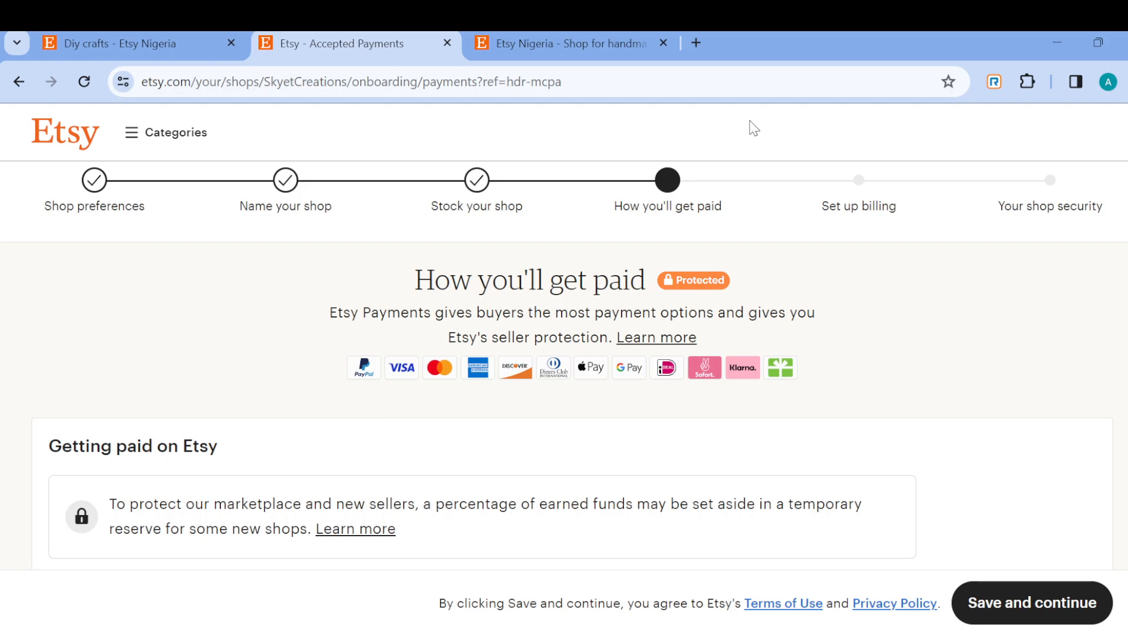
pyautogui.moveTo(660, 137)
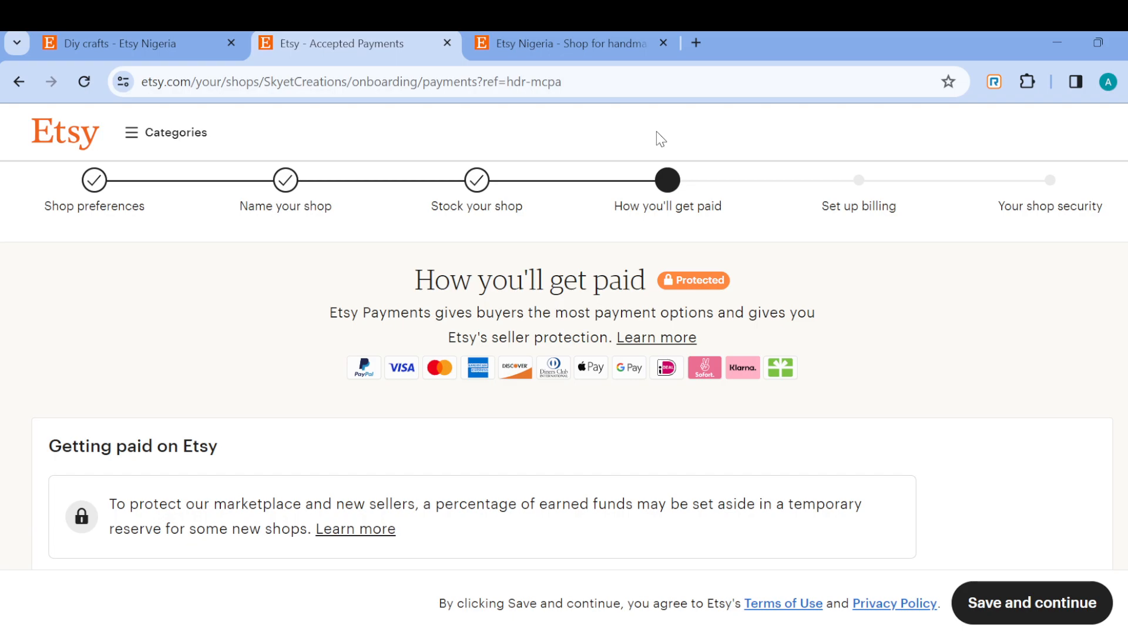
pyautogui.moveTo(625, 268)
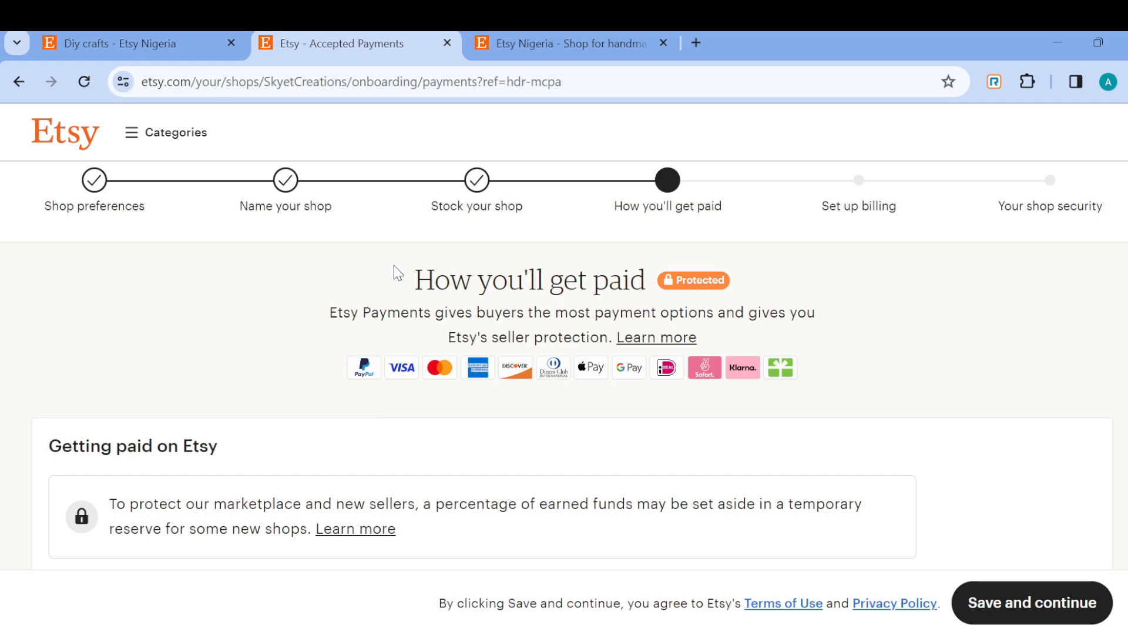
pyautogui.moveTo(94, 206)
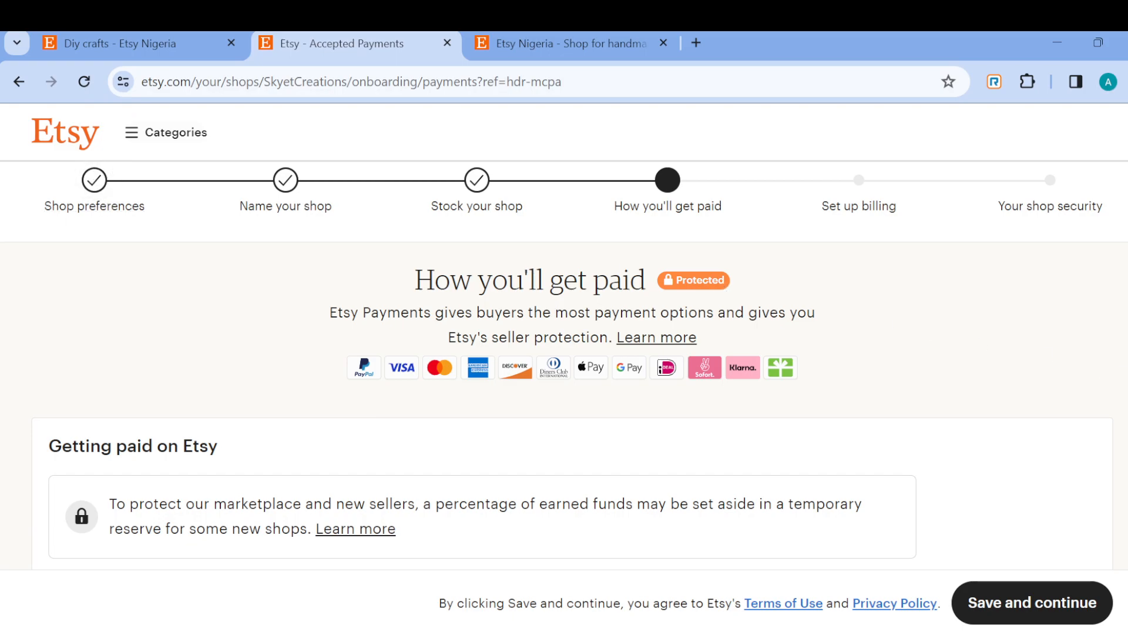
pyautogui.scroll(-3)
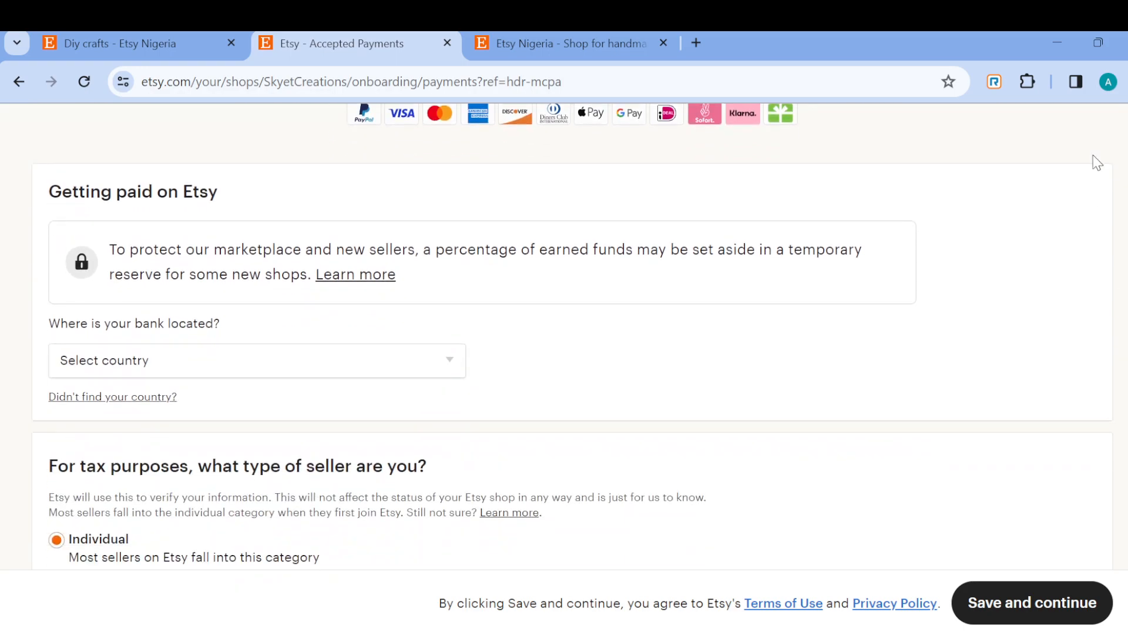
pyautogui.scroll(3)
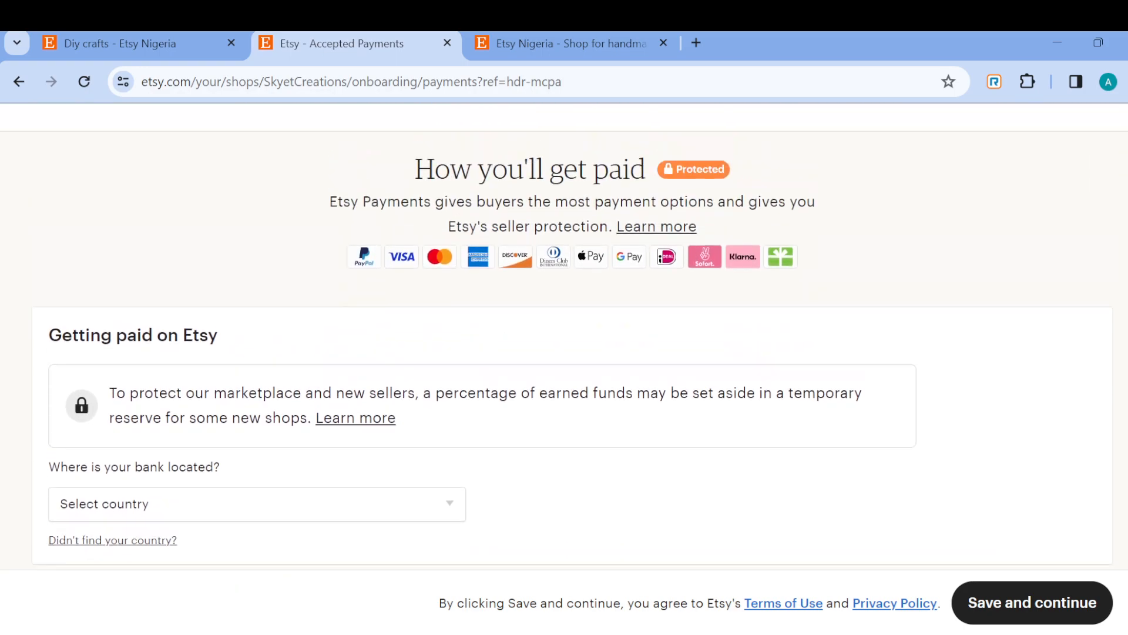
pyautogui.scroll(3)
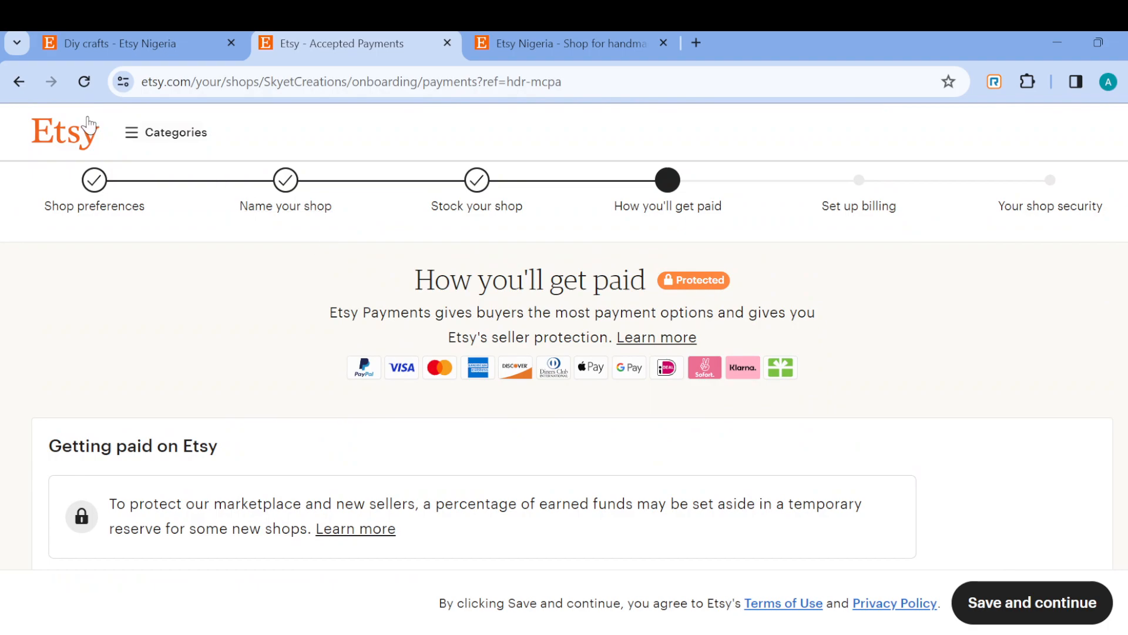
pyautogui.click(65, 134)
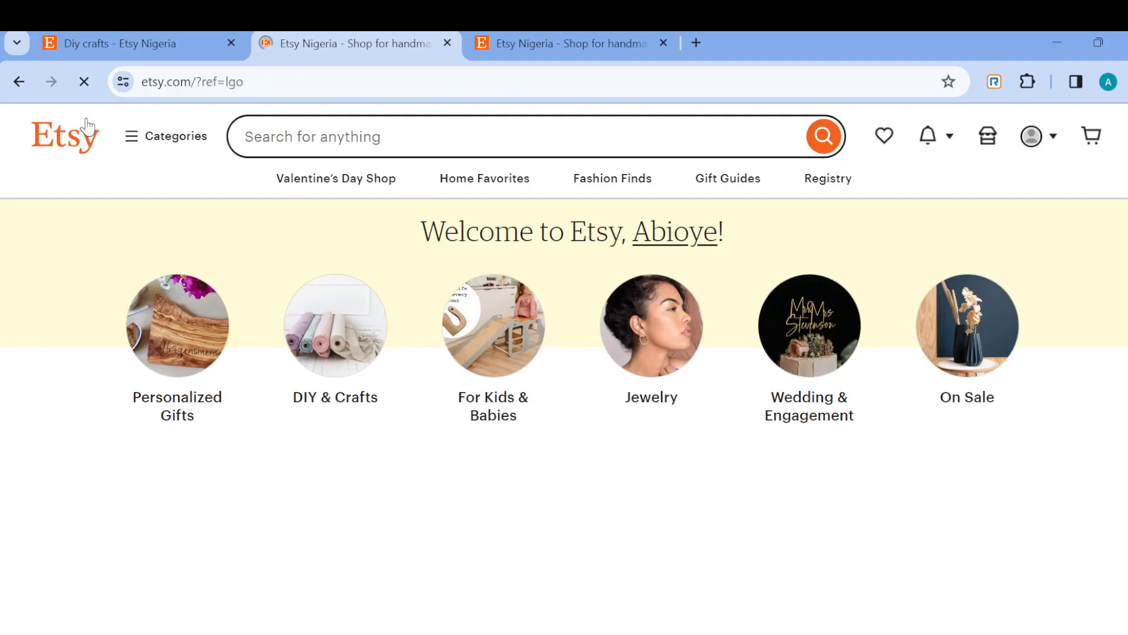